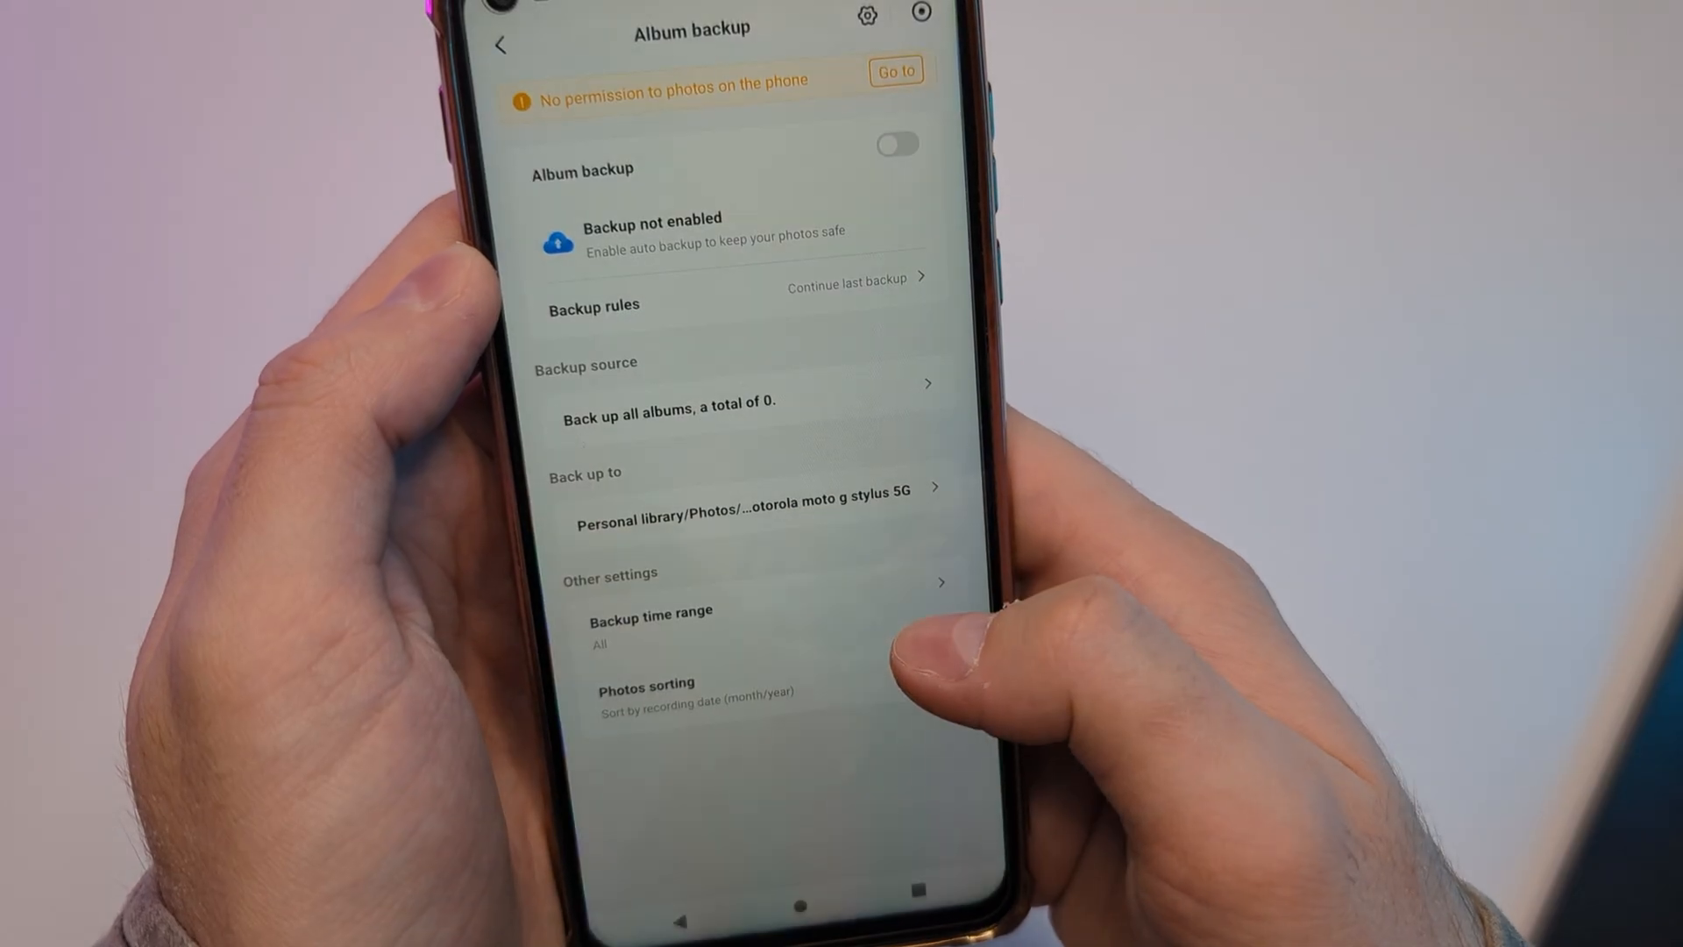
# Grant photo permission and switch on Album backup for all 19 phone albums.
pyautogui.click(896, 71)
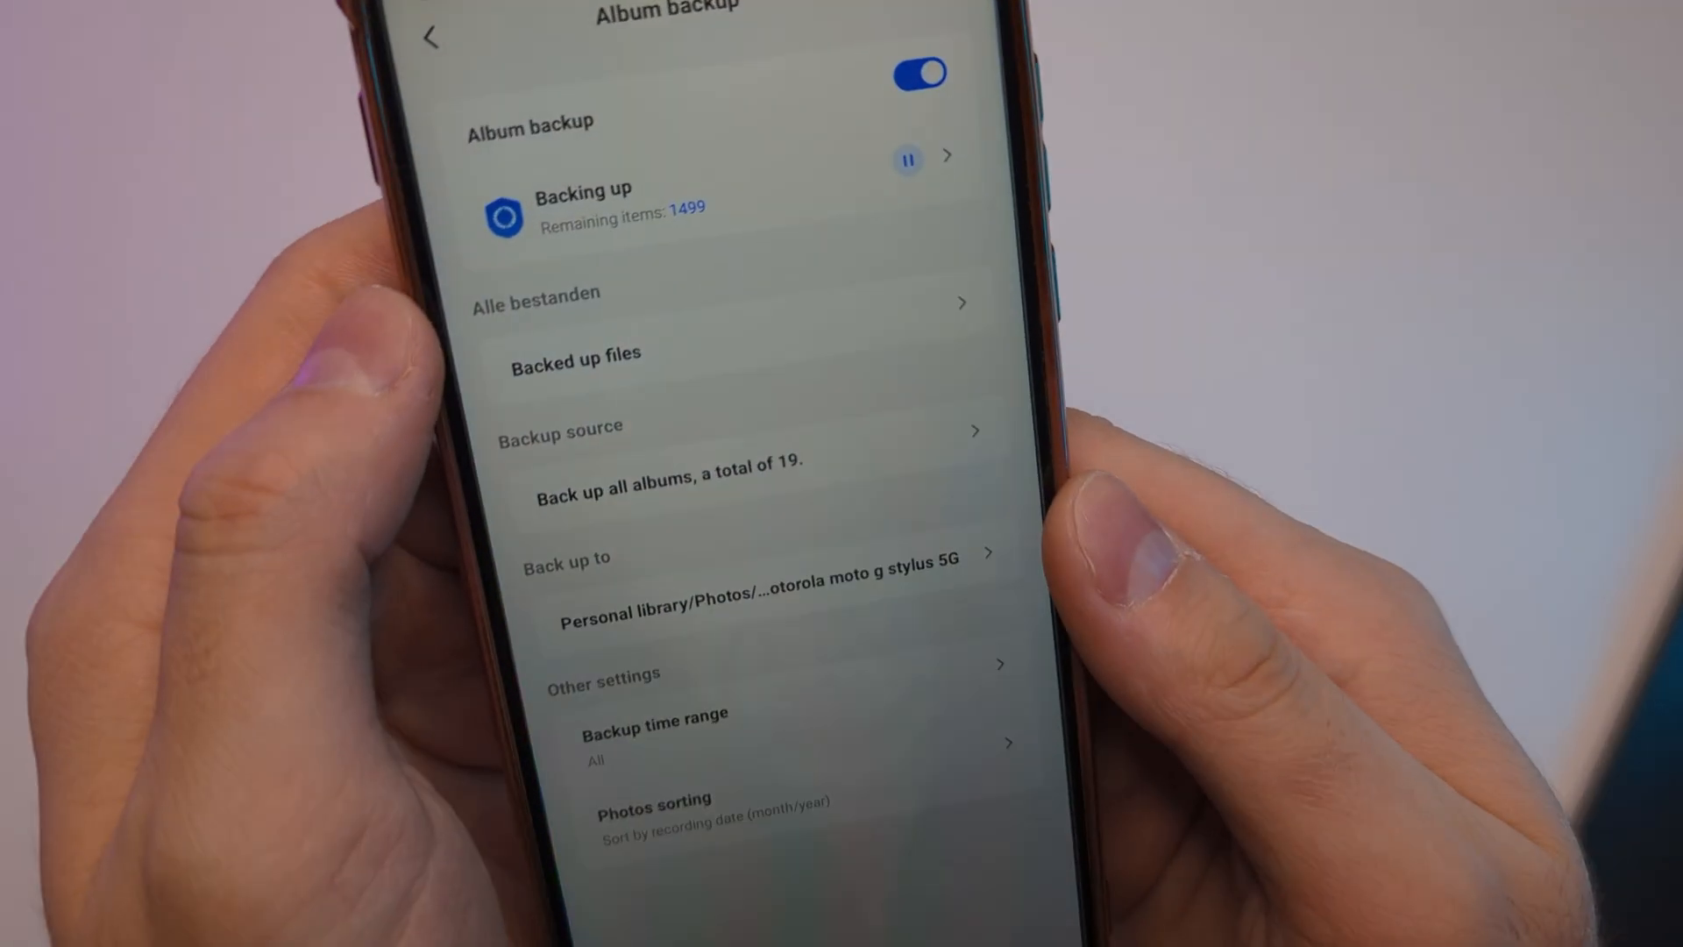
pyautogui.click(945, 156)
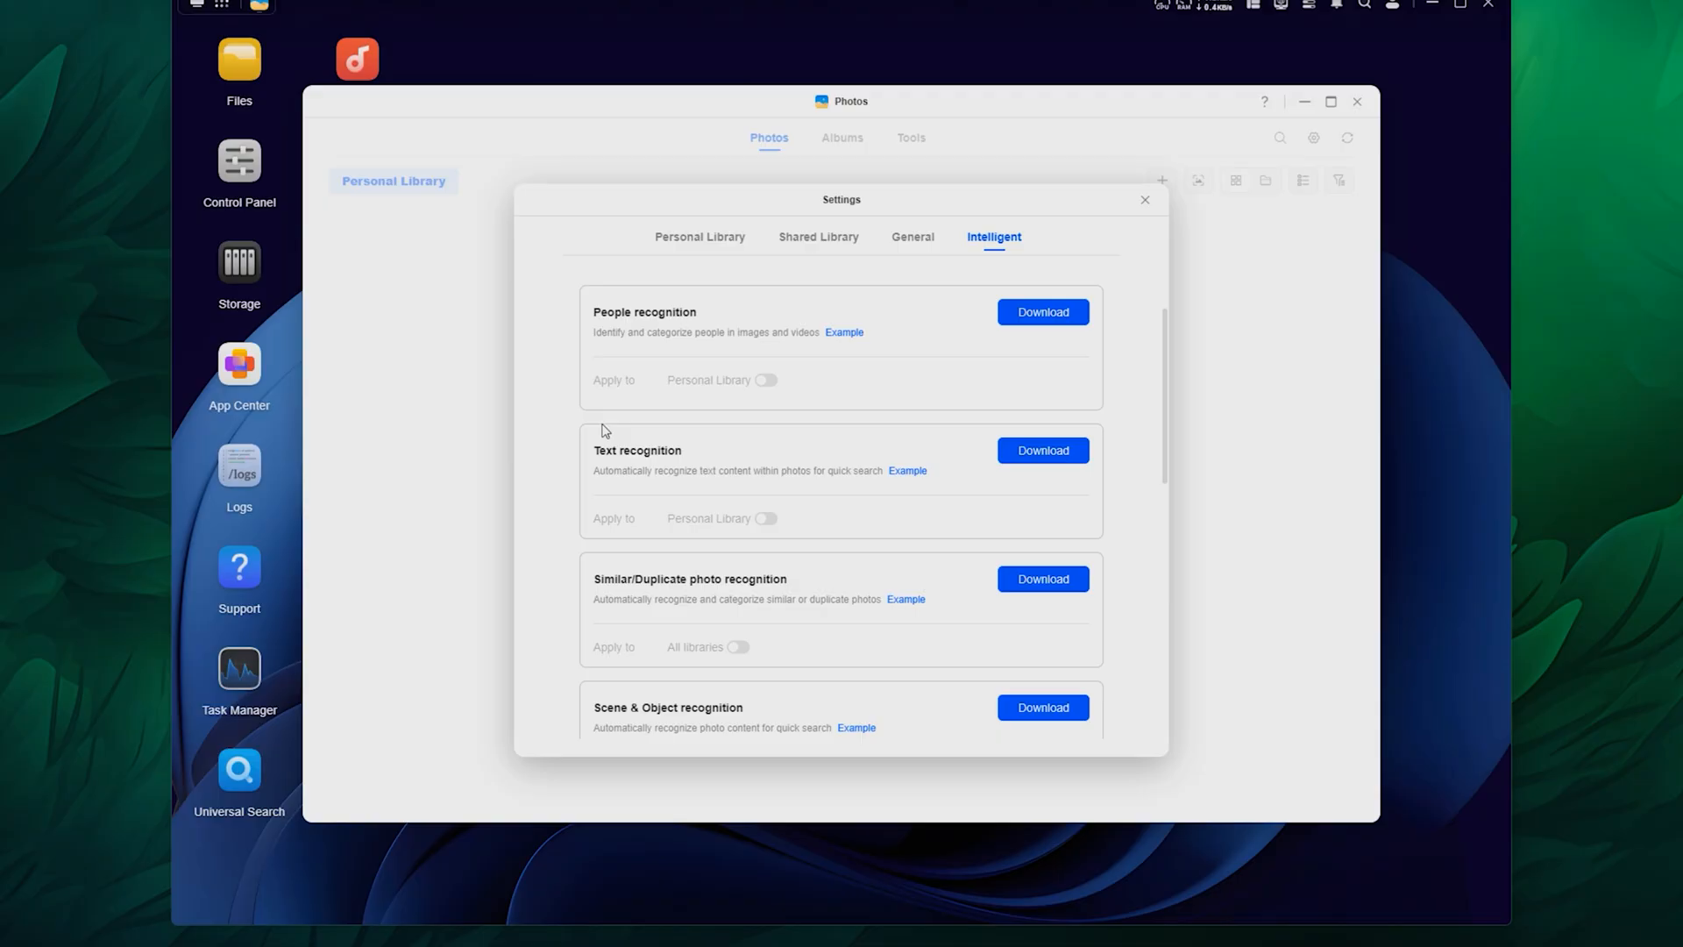
pyautogui.moveTo(580, 480)
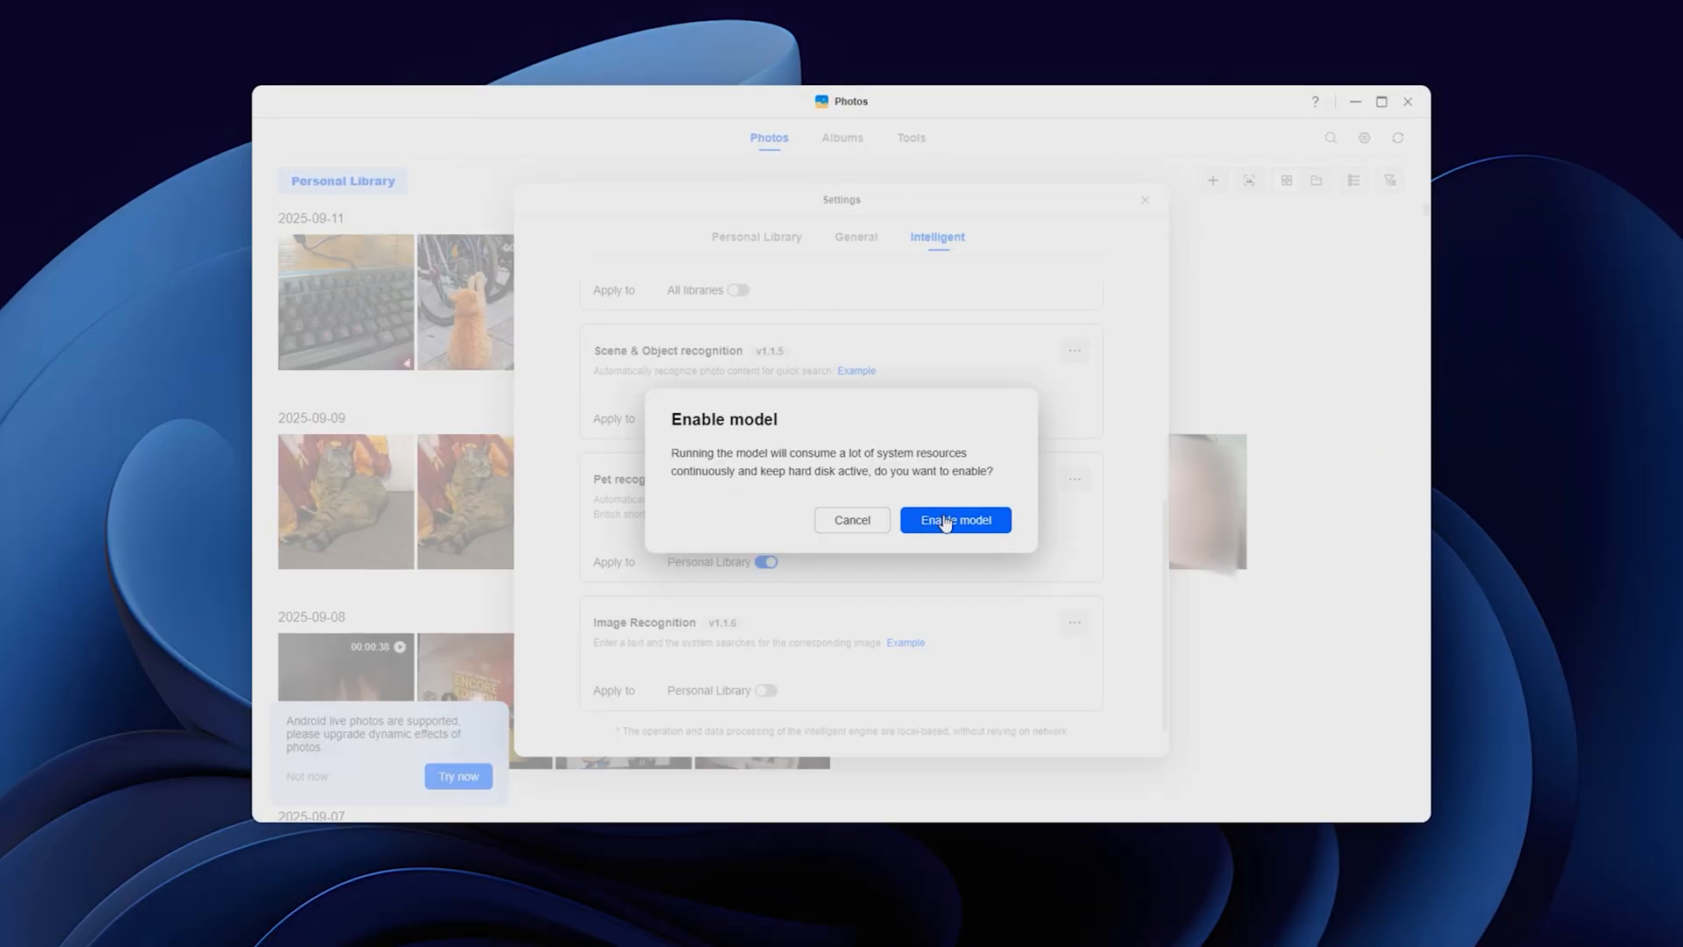
# Confirm enabling the recognition model and view the People and Object recognition albums.
pyautogui.click(955, 520)
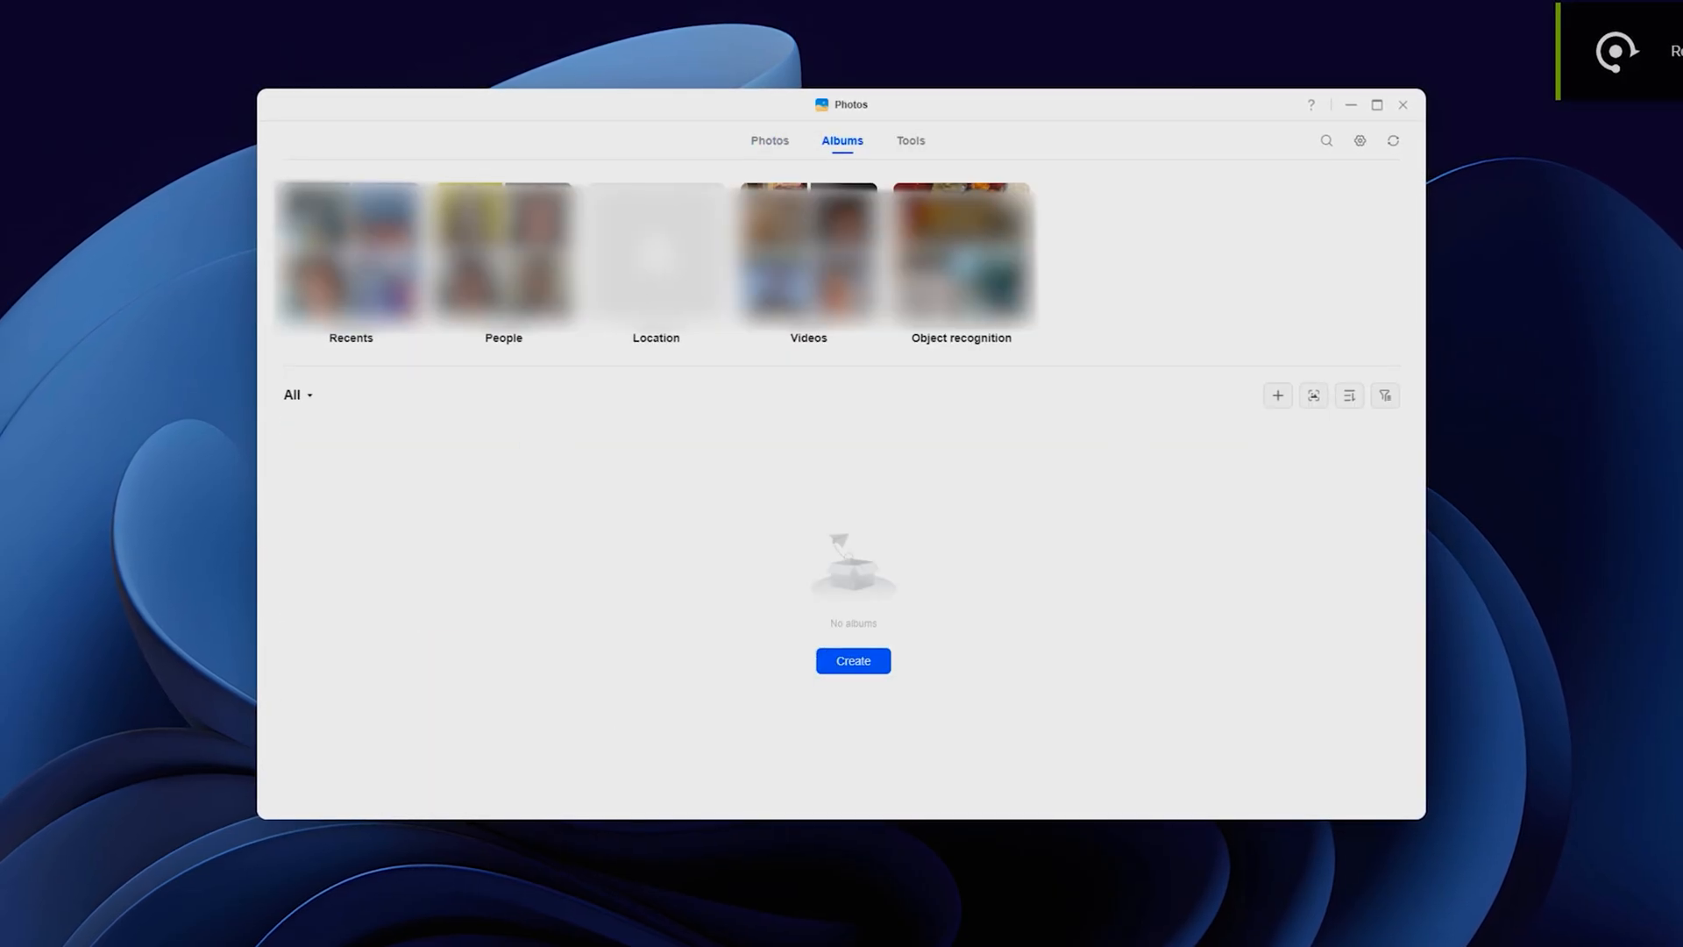
pyautogui.click(502, 252)
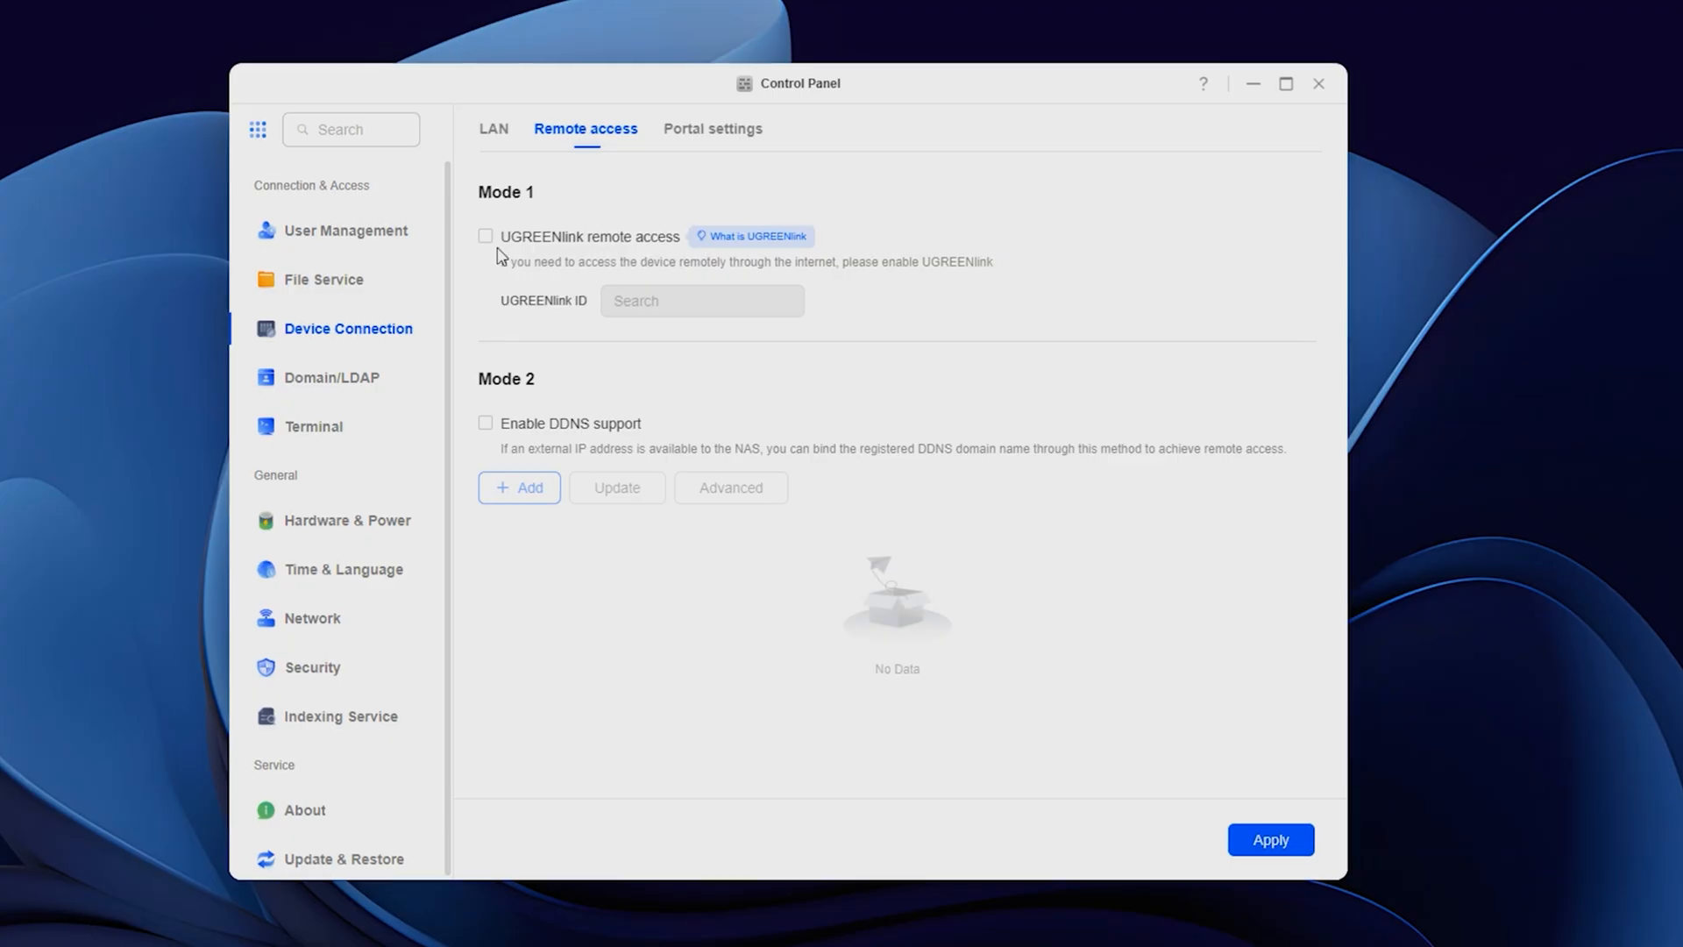
pyautogui.moveTo(794, 242)
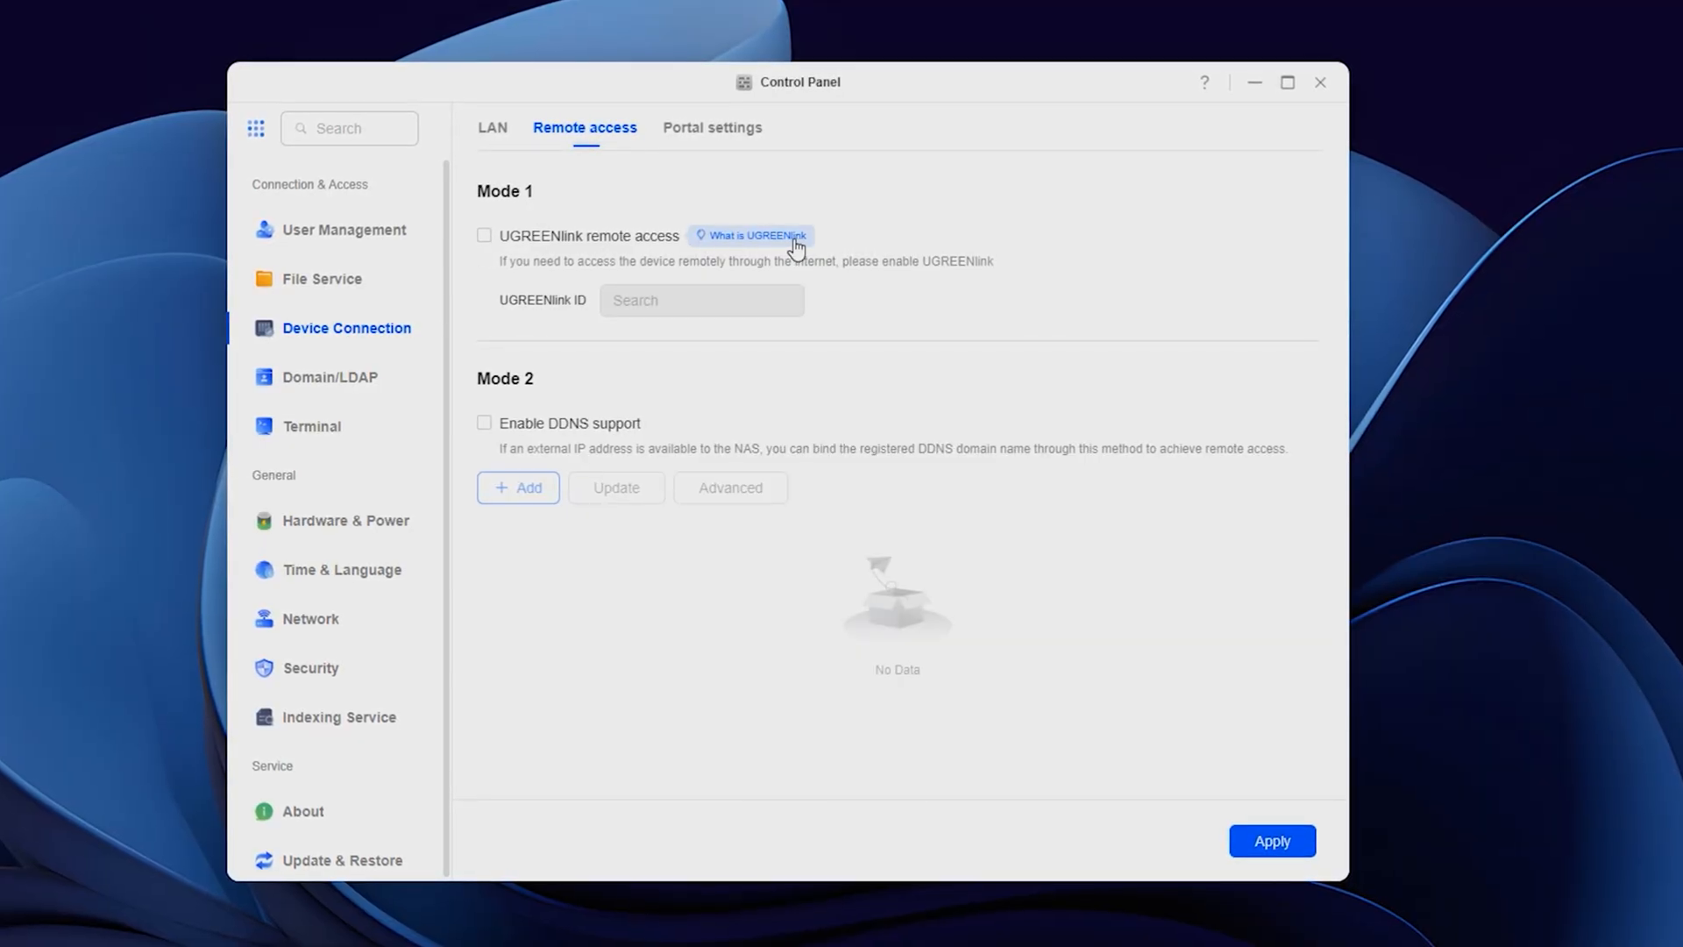
pyautogui.moveTo(527, 308)
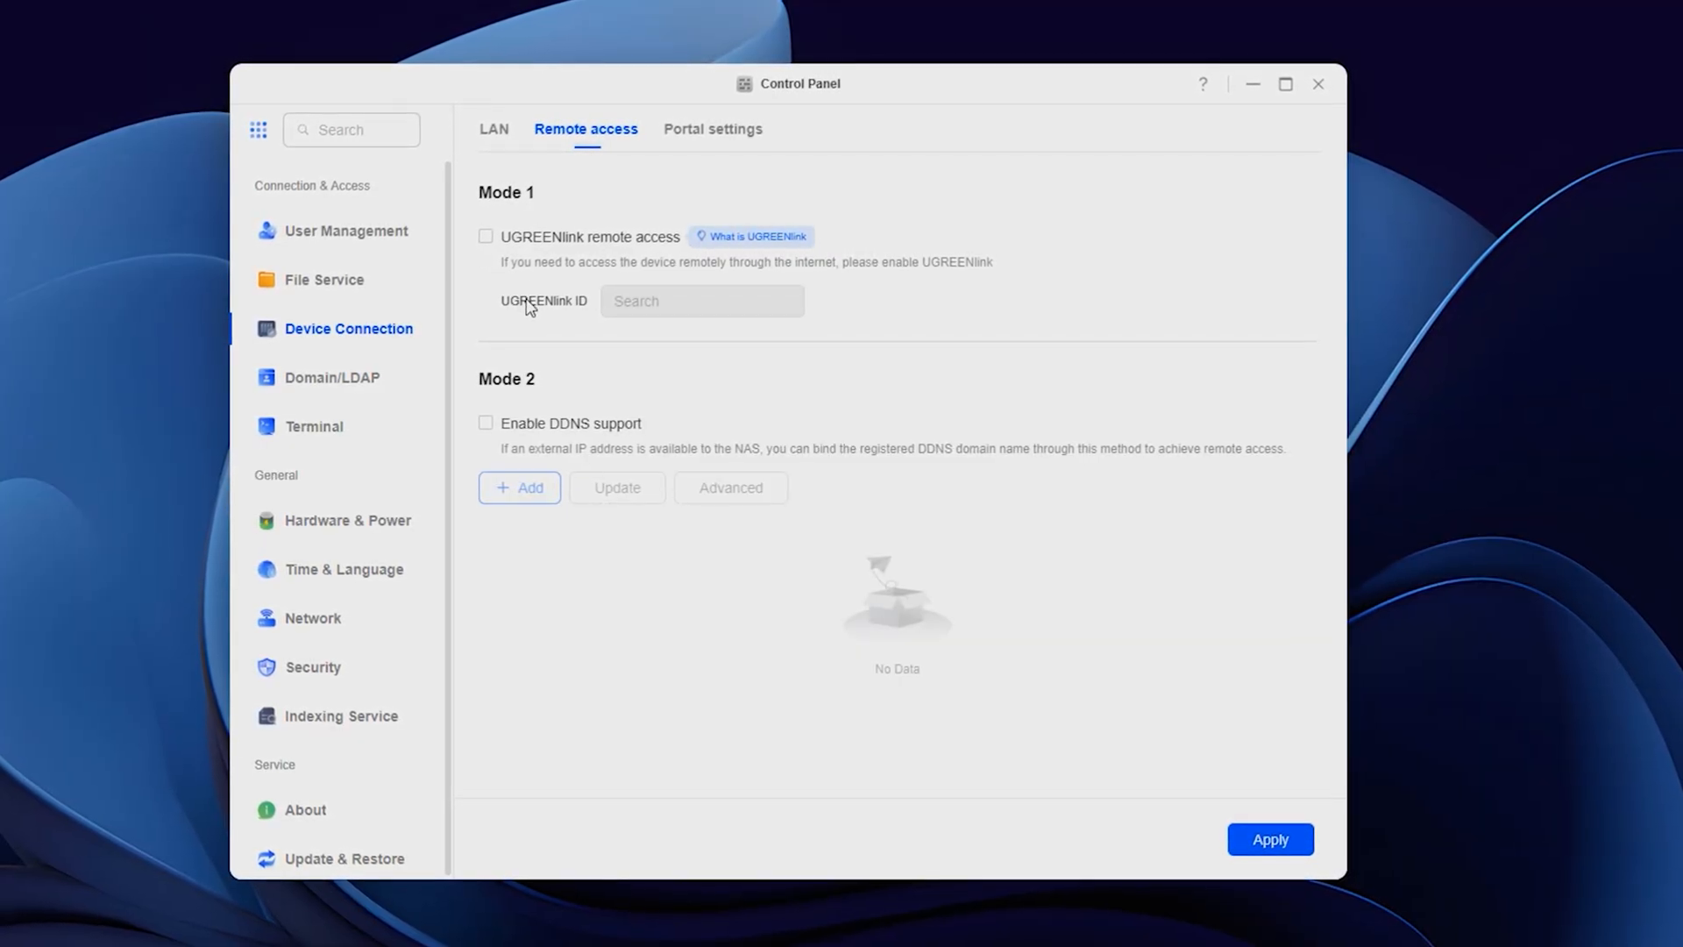
# Show the 'What is UGREENlink' explanation under Device Connection > Remote access.
pyautogui.click(758, 236)
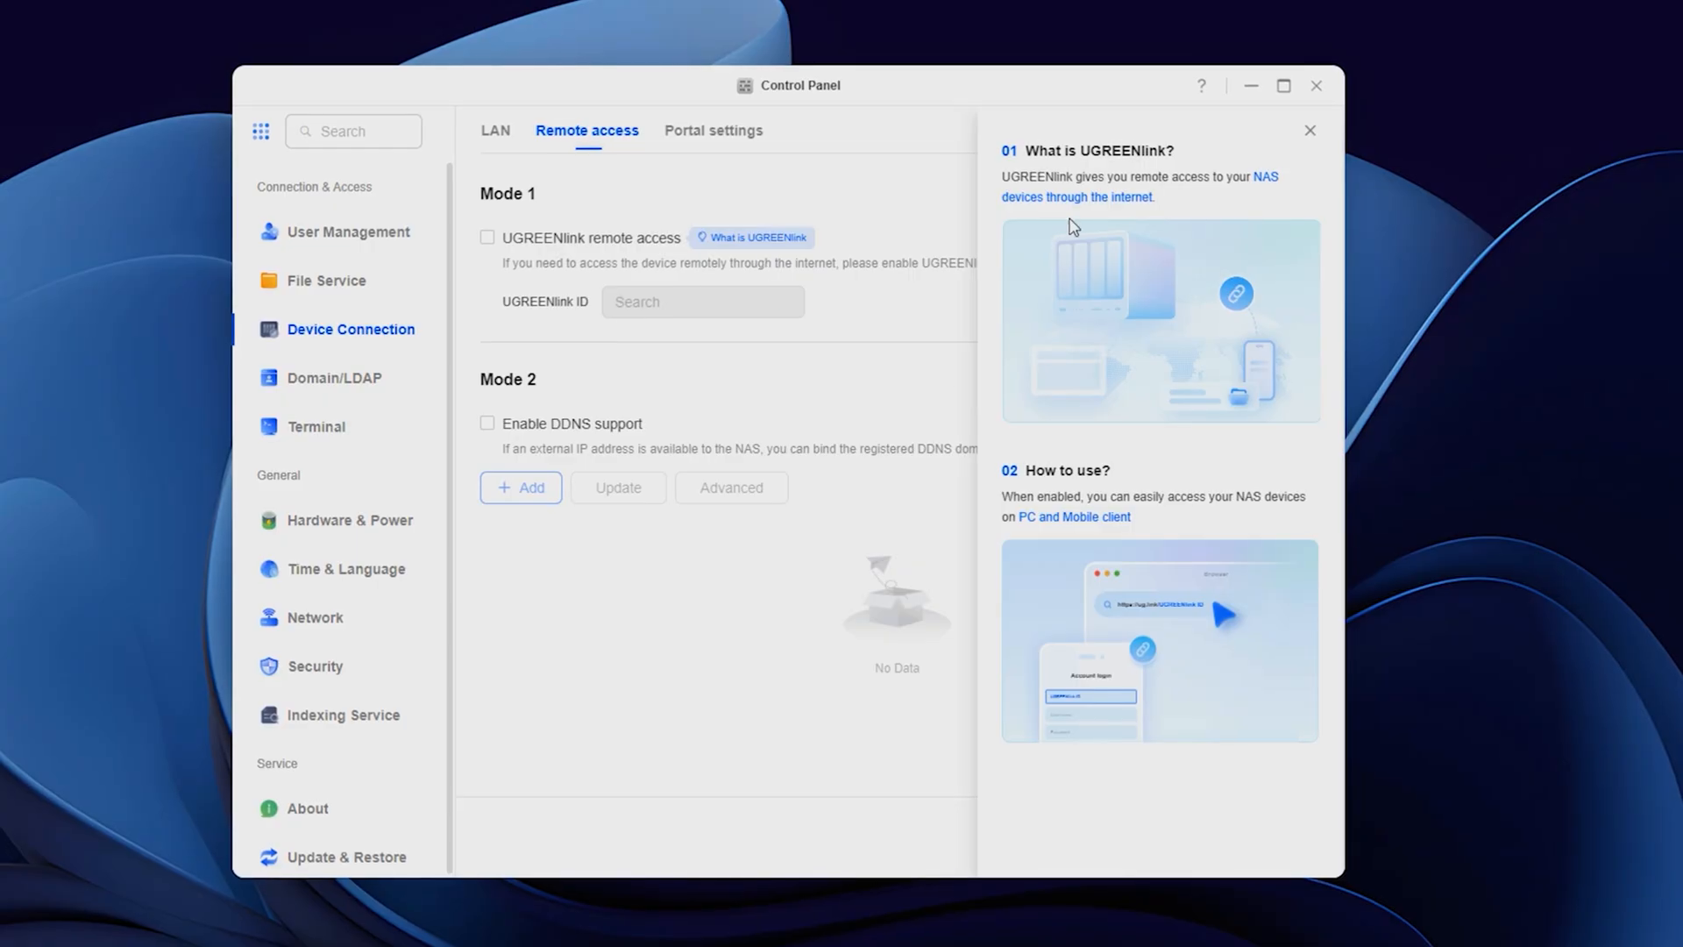
pyautogui.moveTo(1172, 389)
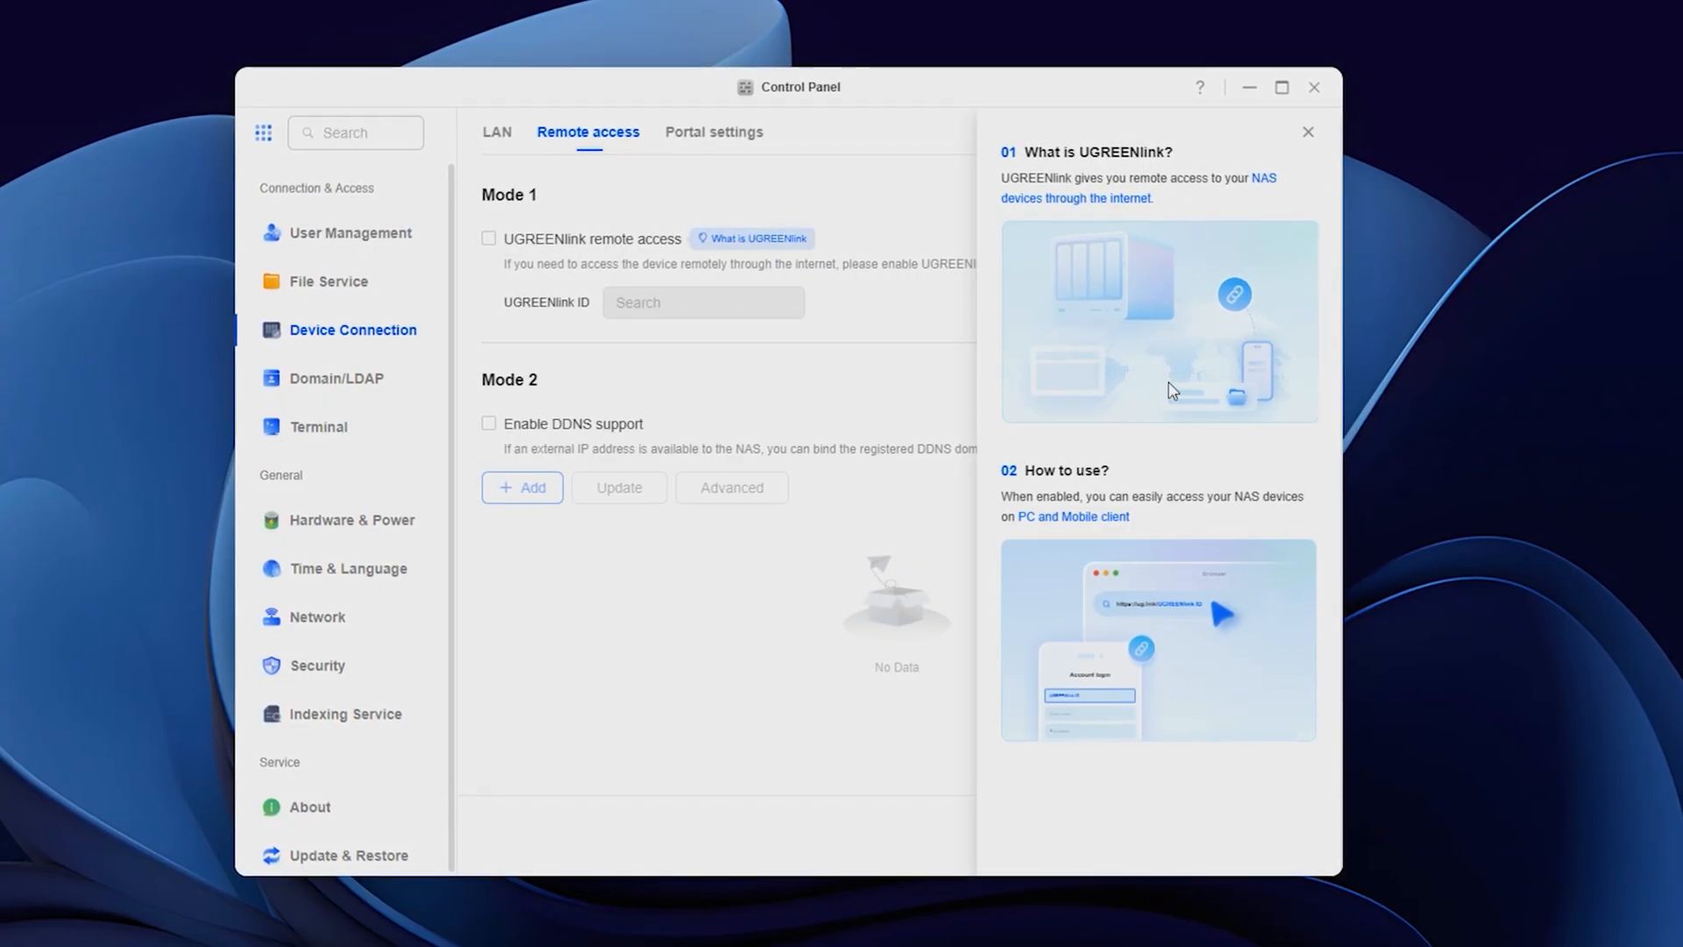
pyautogui.moveTo(995, 544)
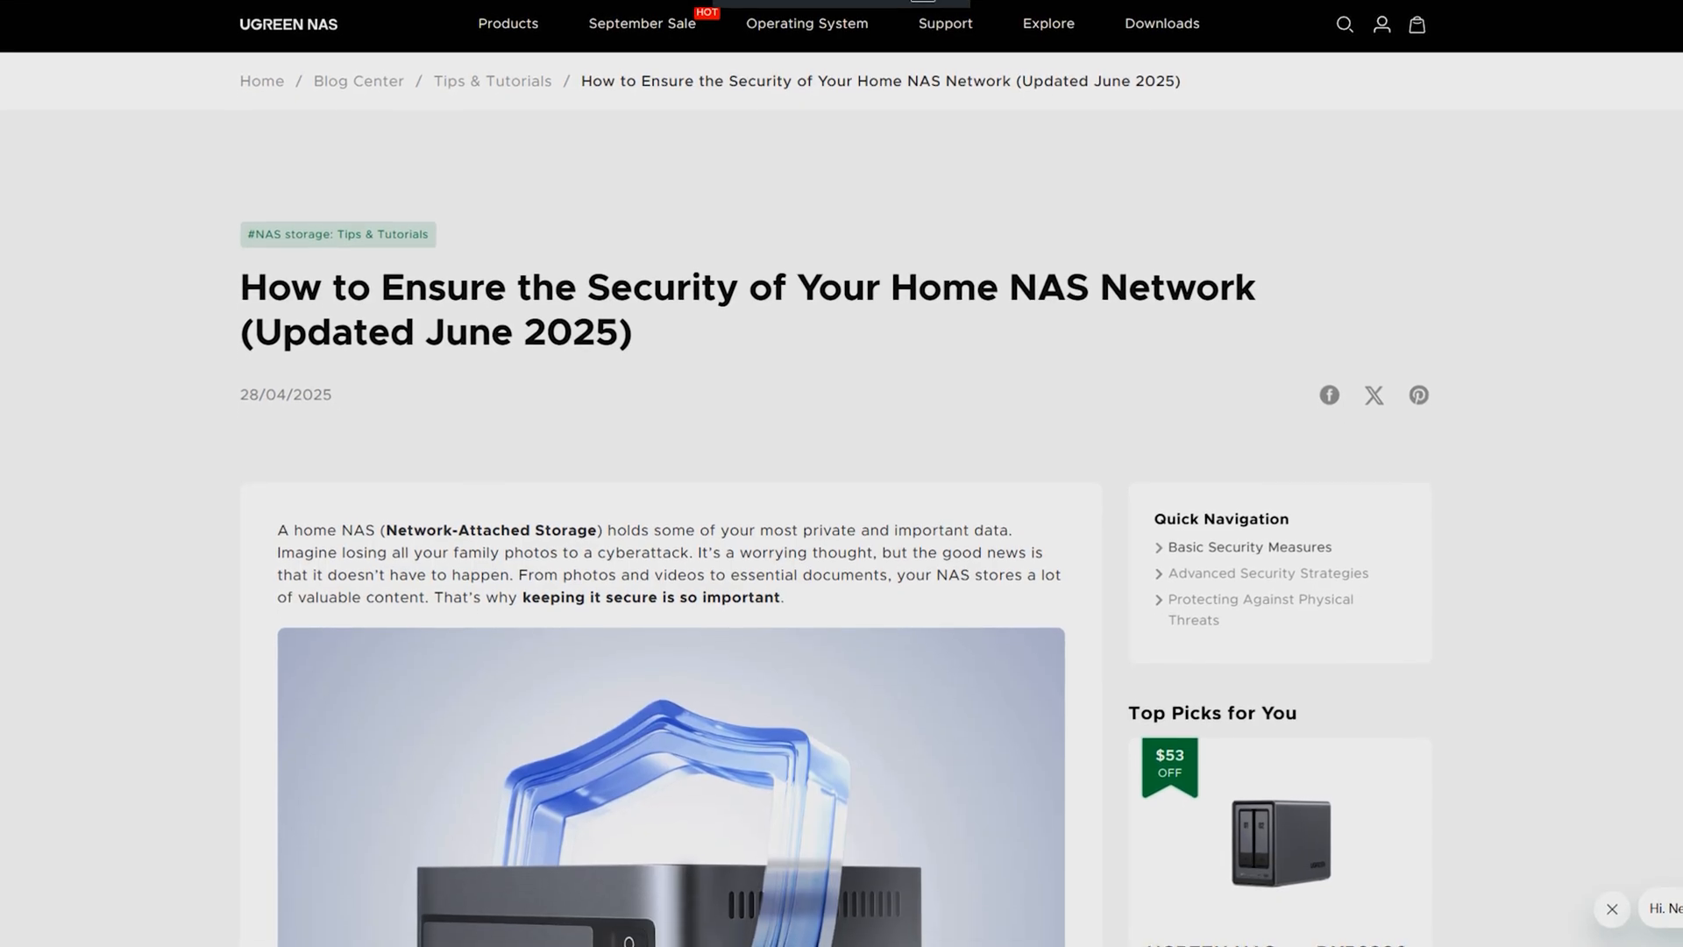
# Scroll the home NAS security article down to the Basic Security Measures heading.
pyautogui.scroll(-3)
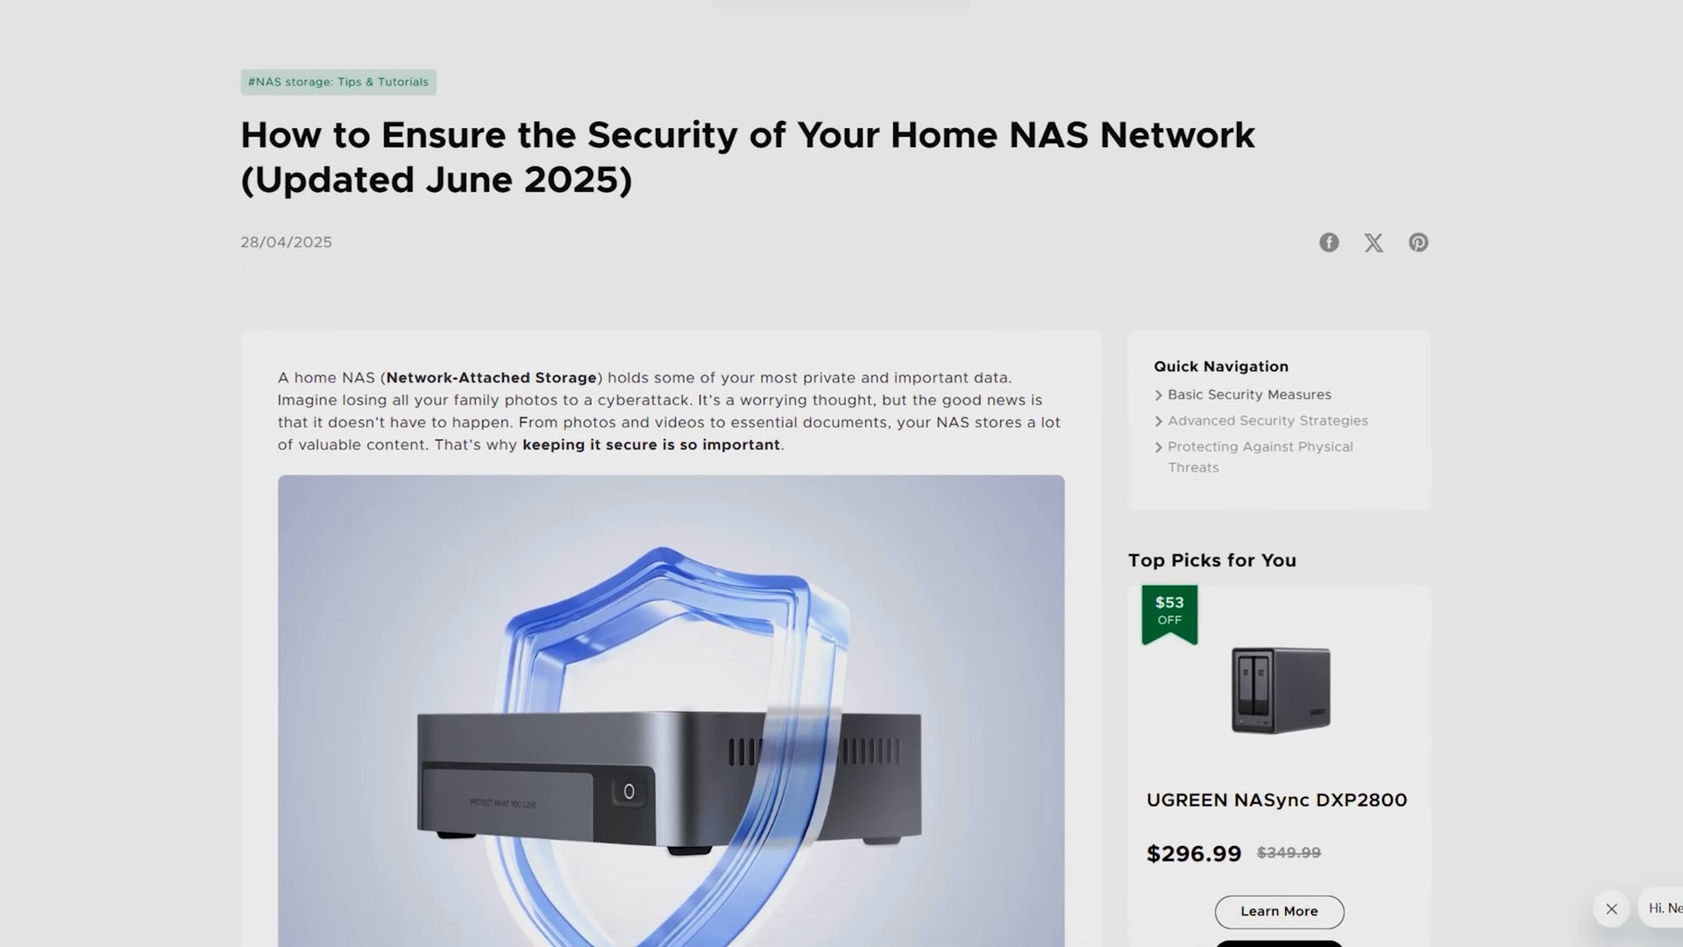
pyautogui.scroll(-3)
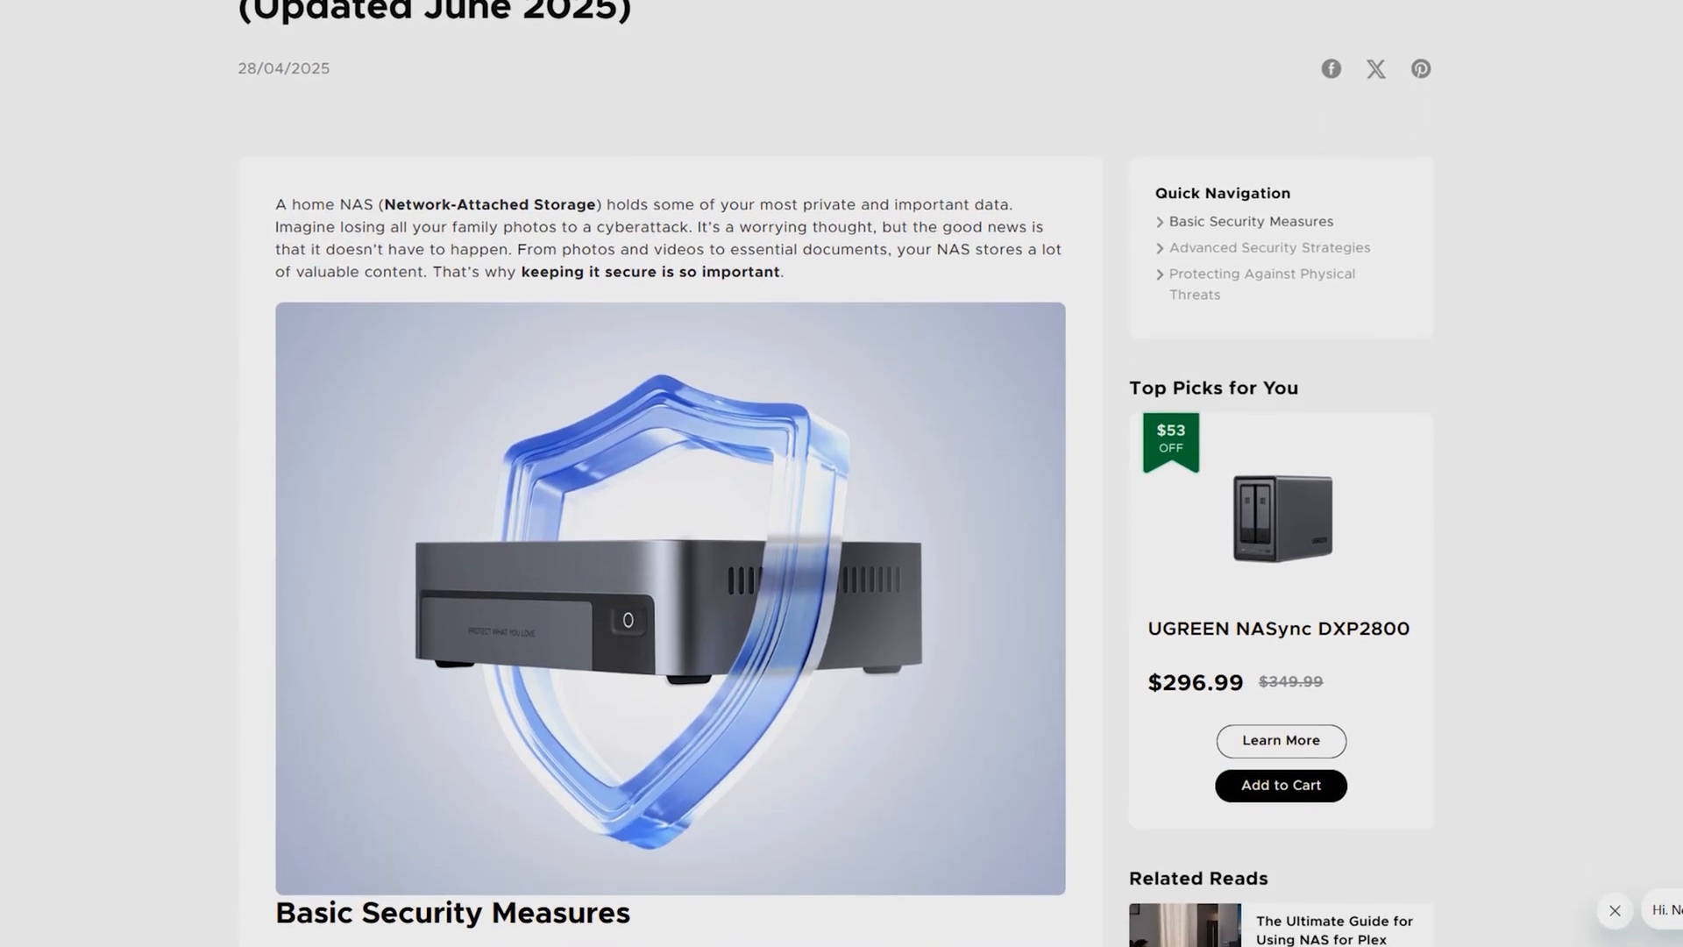
pyautogui.scroll(-3)
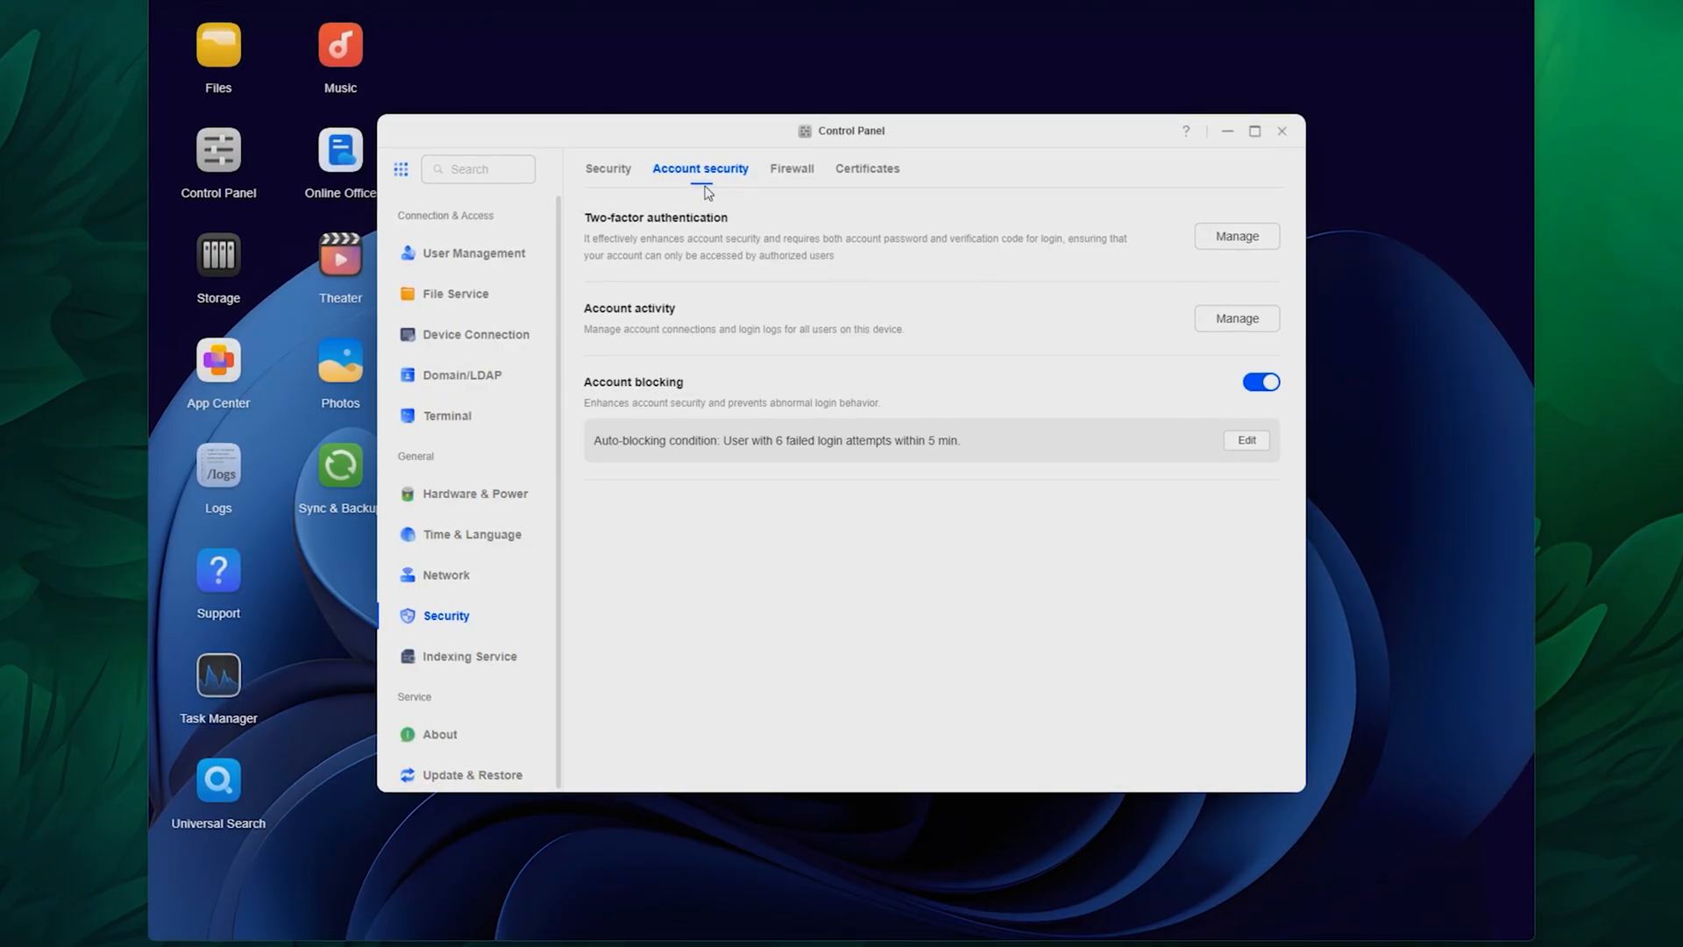
# Review the general security settings, then the firewall options with the firewall disabled.
pyautogui.click(607, 168)
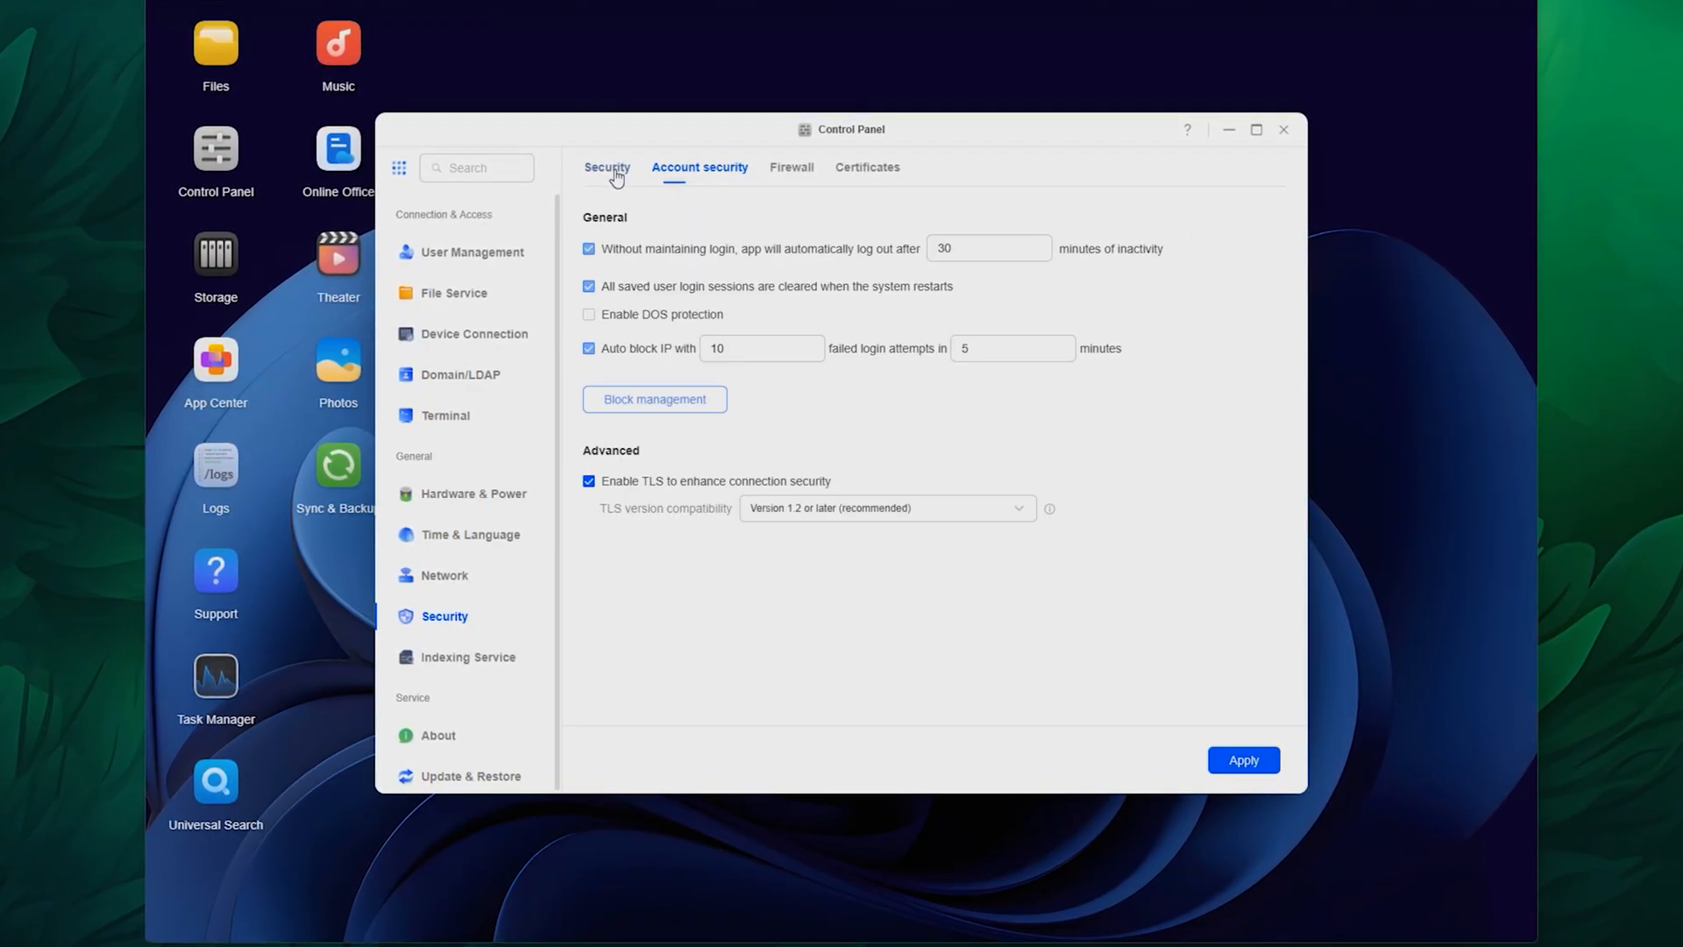
pyautogui.click(791, 167)
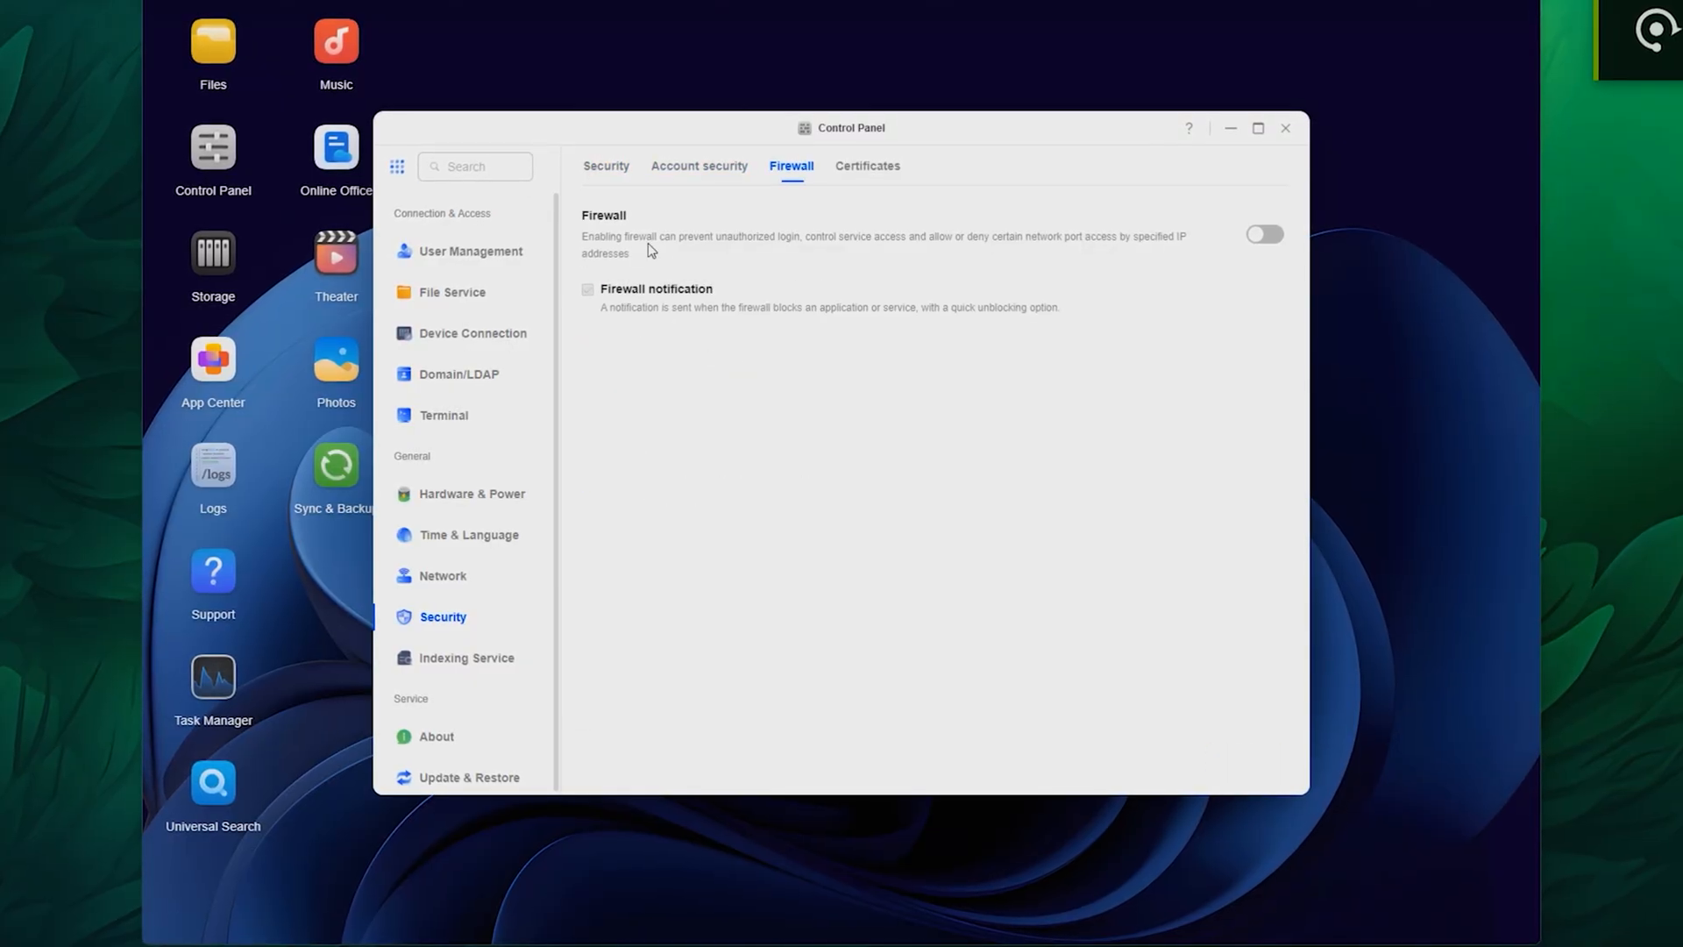
pyautogui.click(1264, 235)
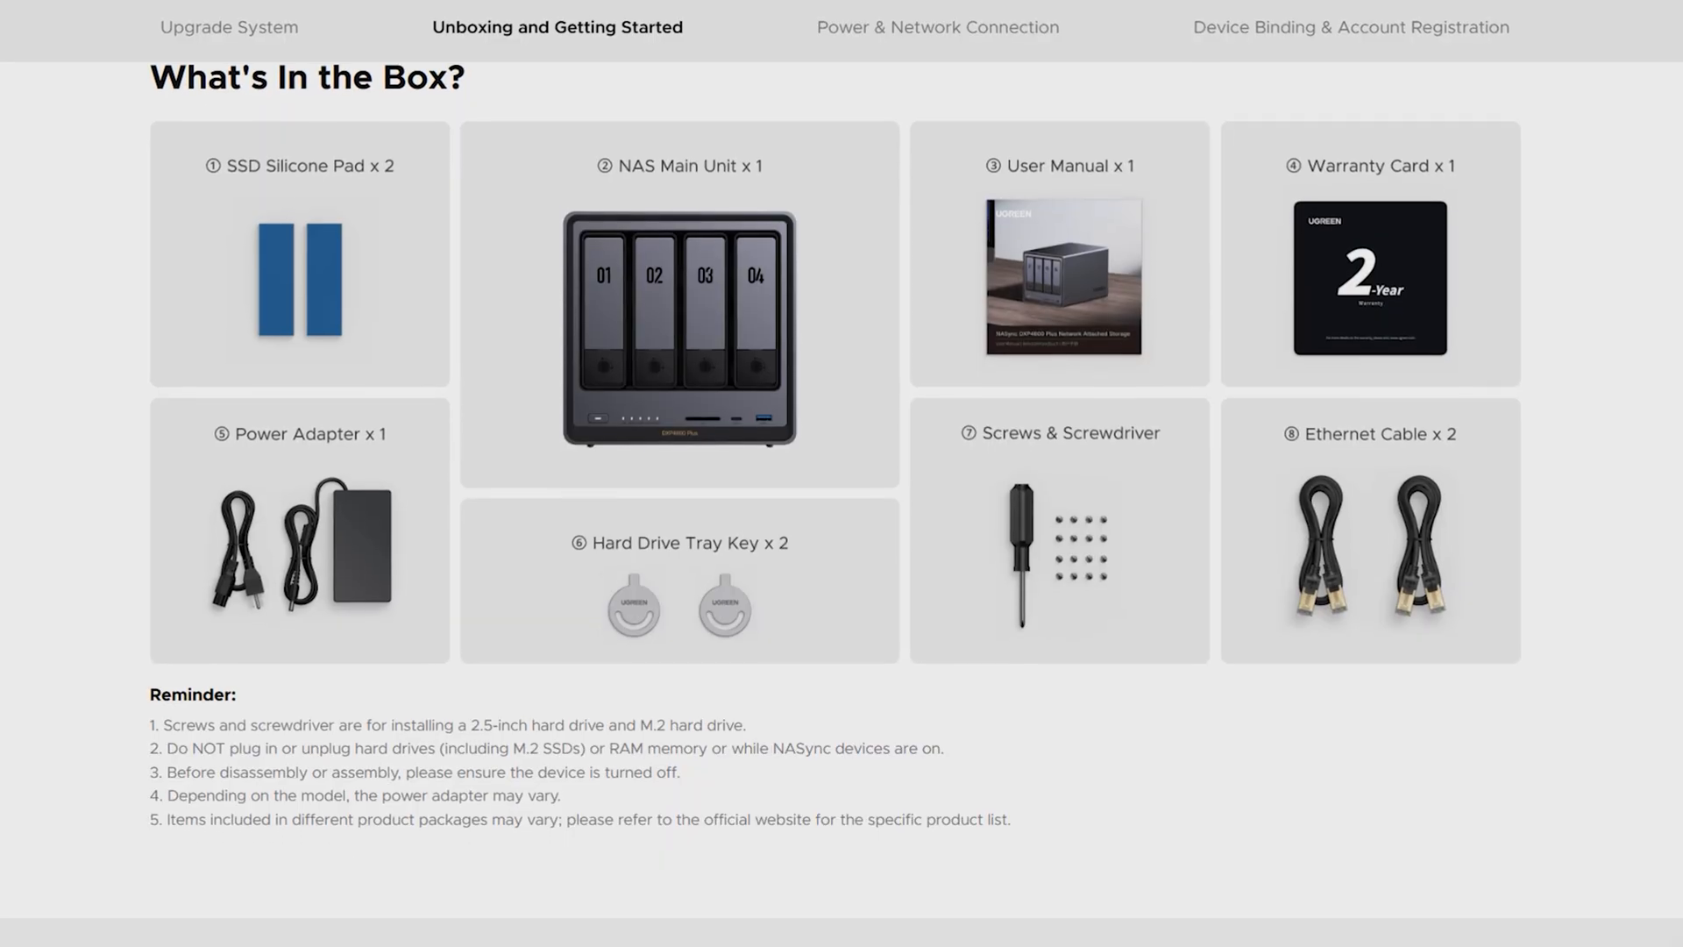
# Scroll past What's In the Box to the 3.5-inch drive tray installation step.
pyautogui.scroll(-3)
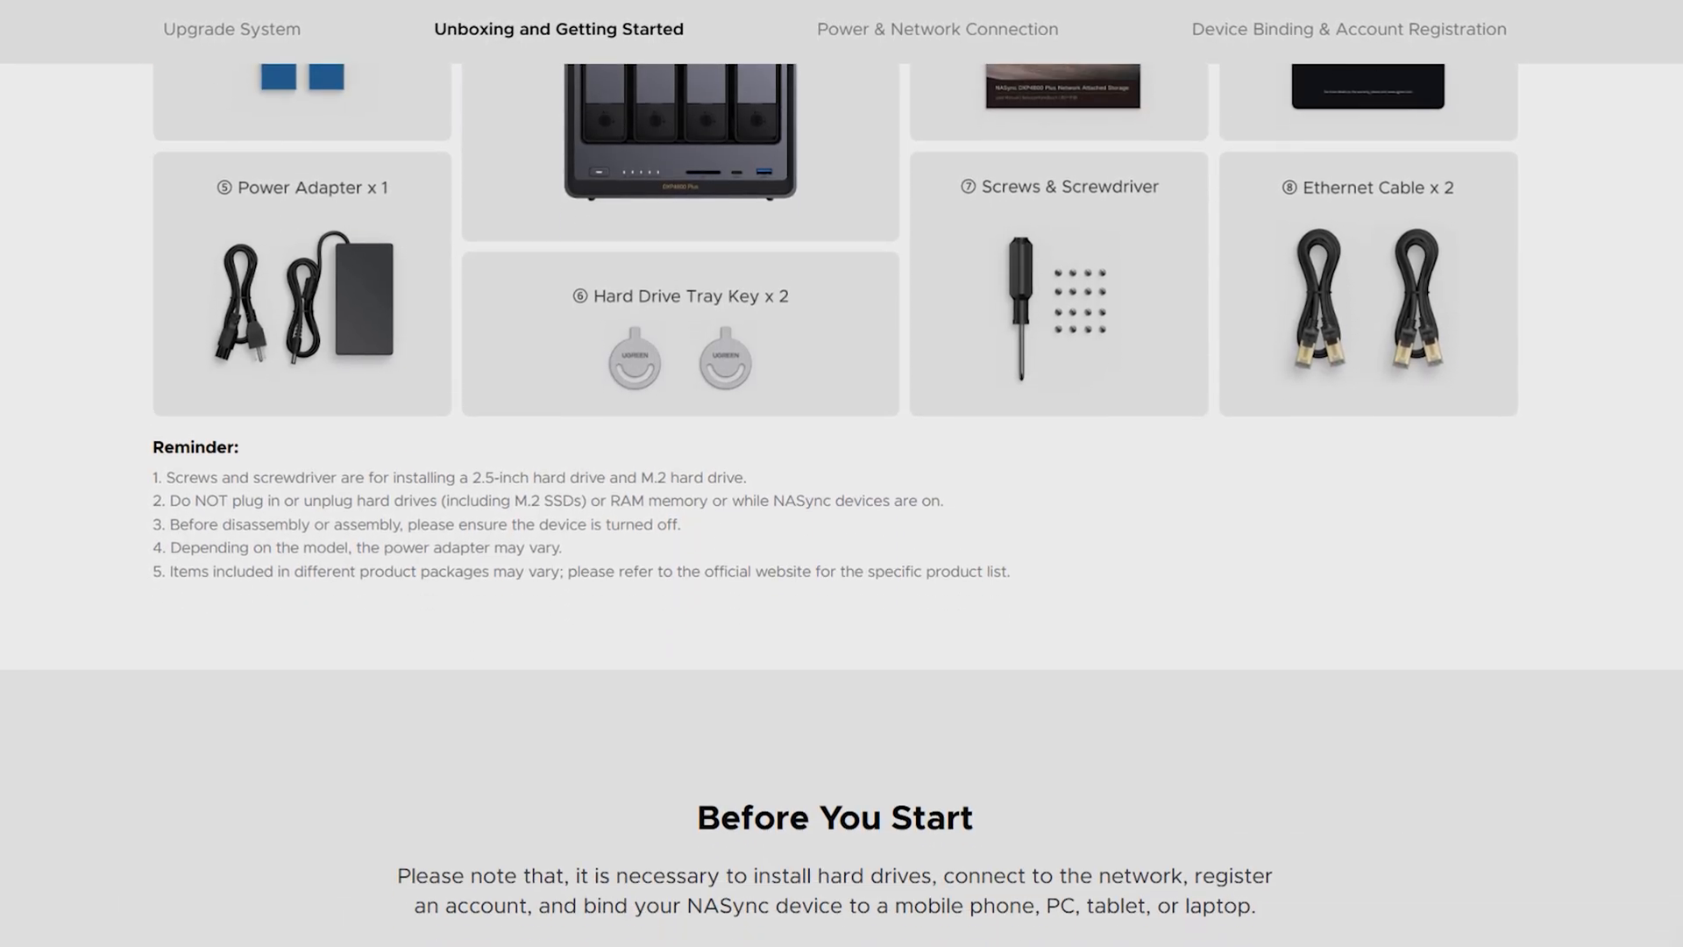
pyautogui.scroll(-3)
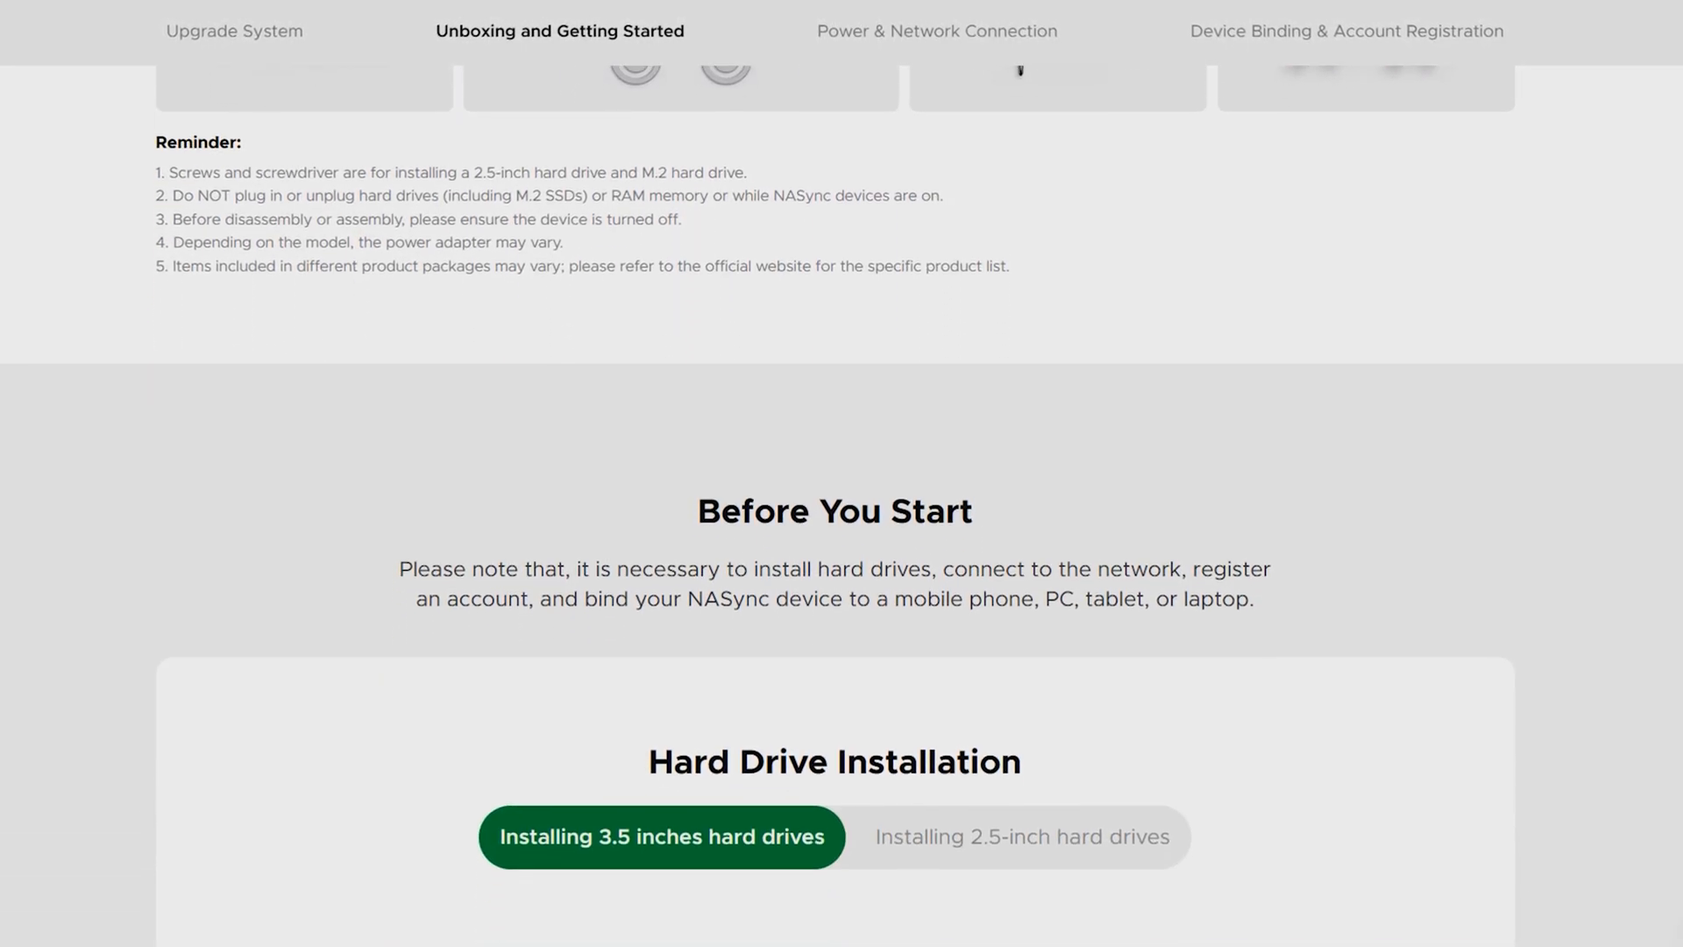
pyautogui.scroll(-3)
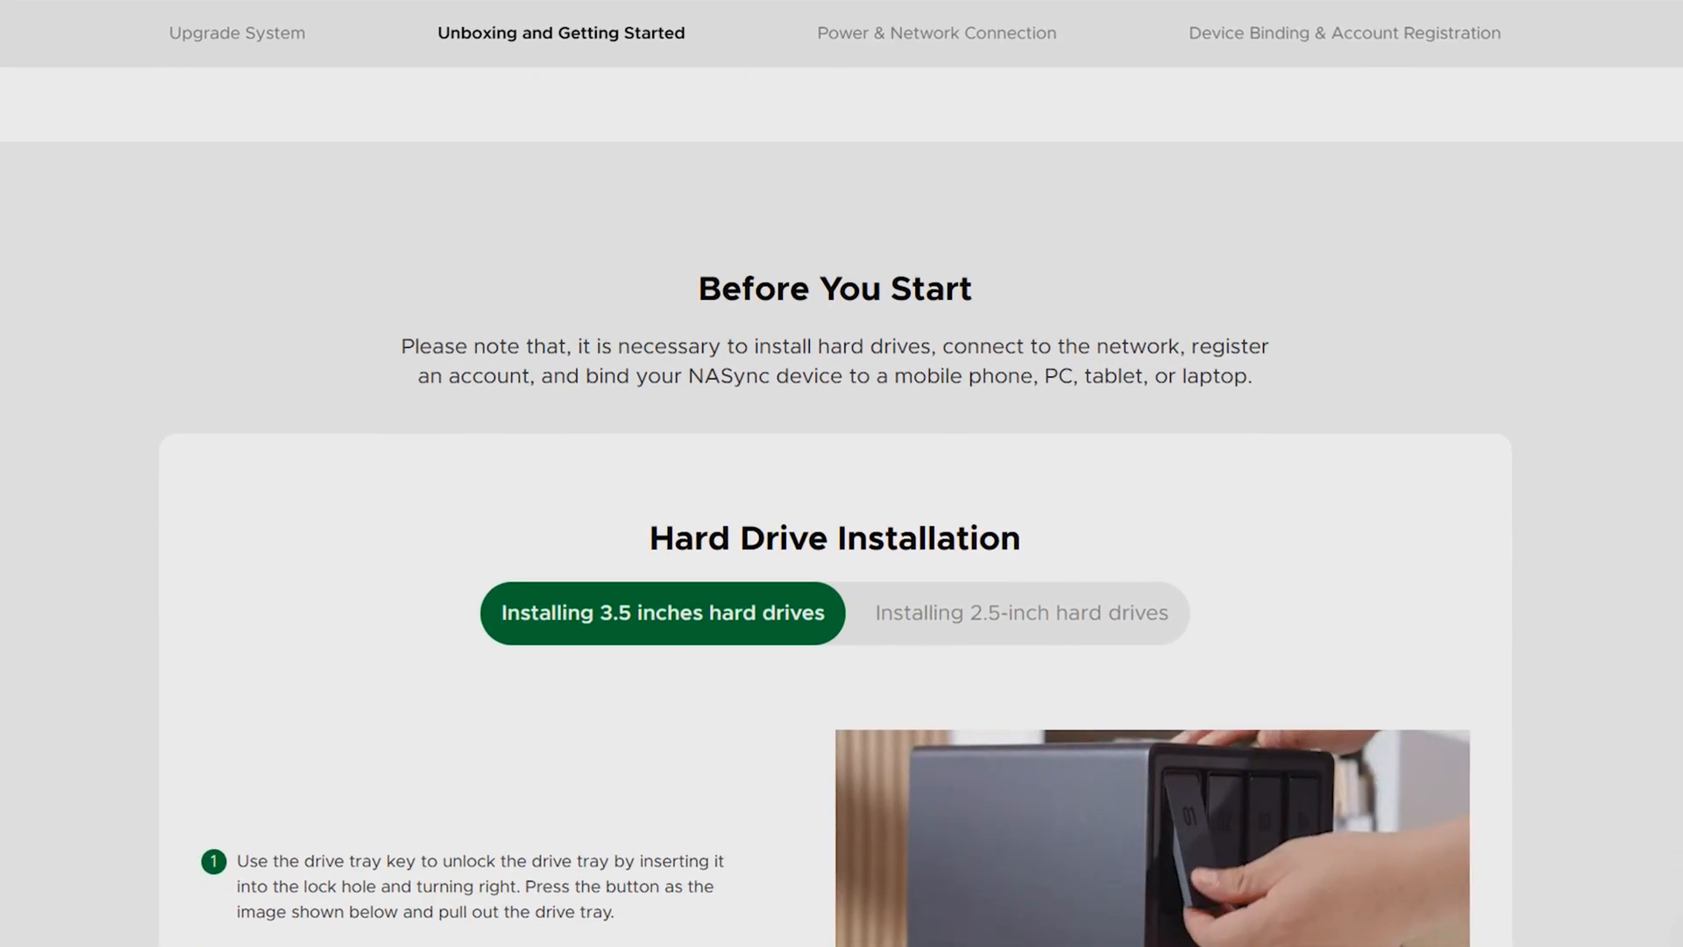
pyautogui.scroll(-3)
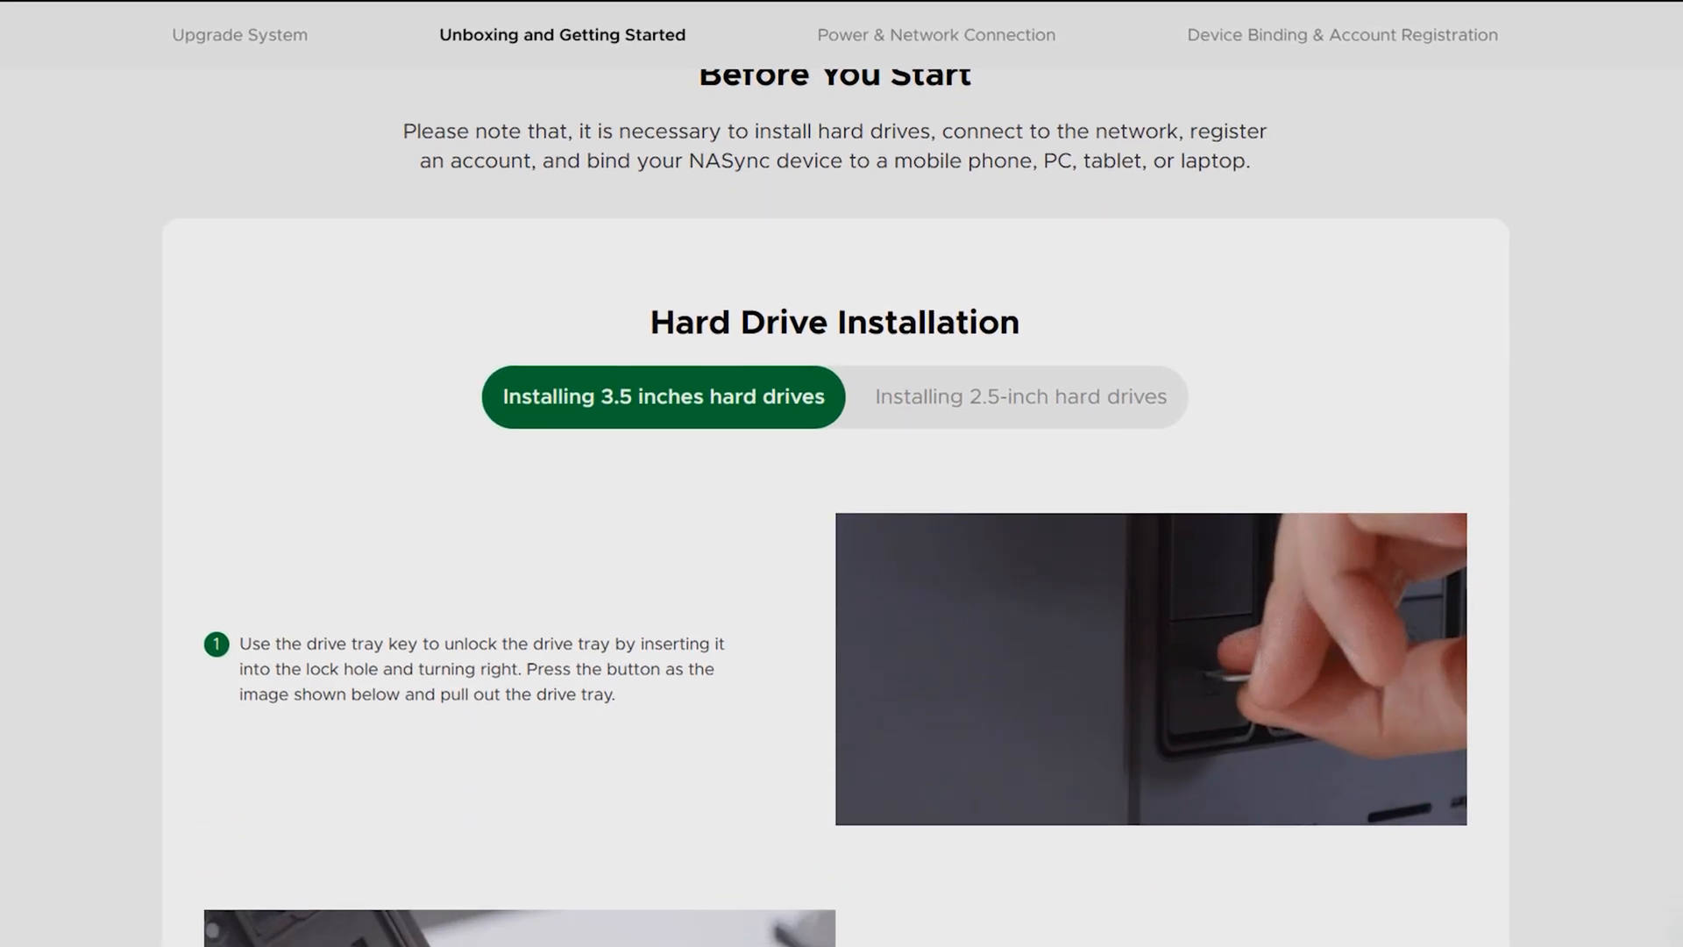